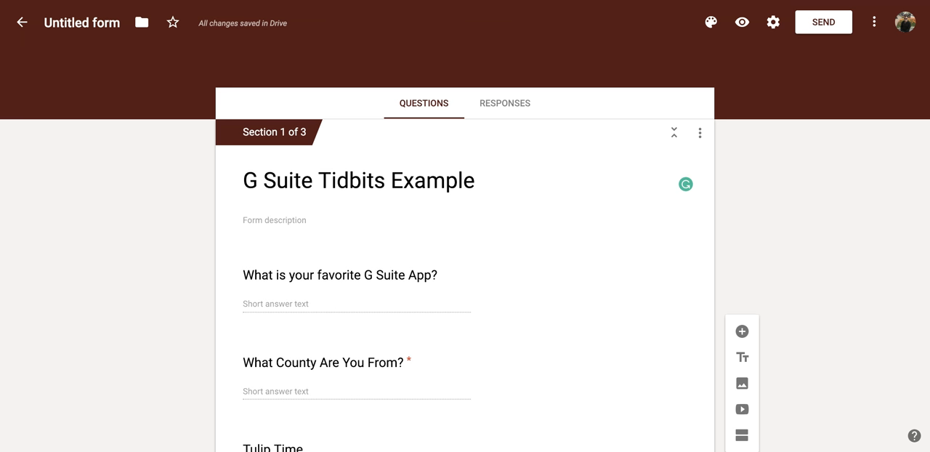
mouse_move(776, 151)
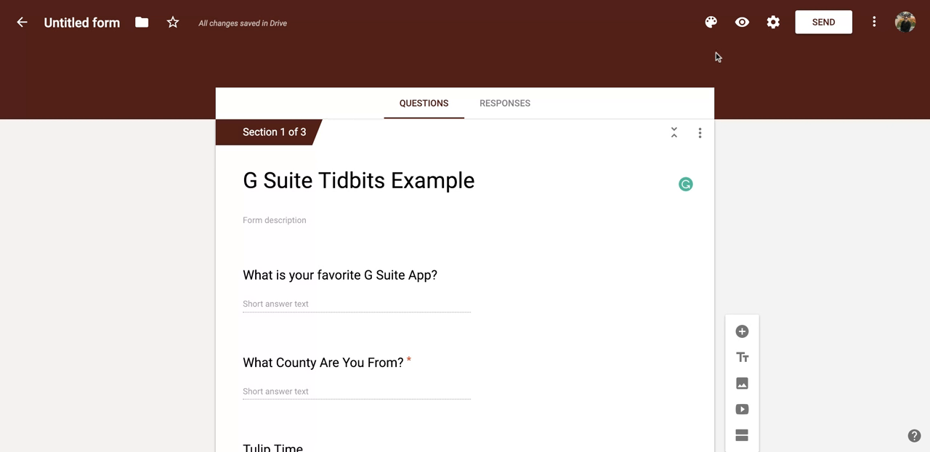
mouse_move(711, 22)
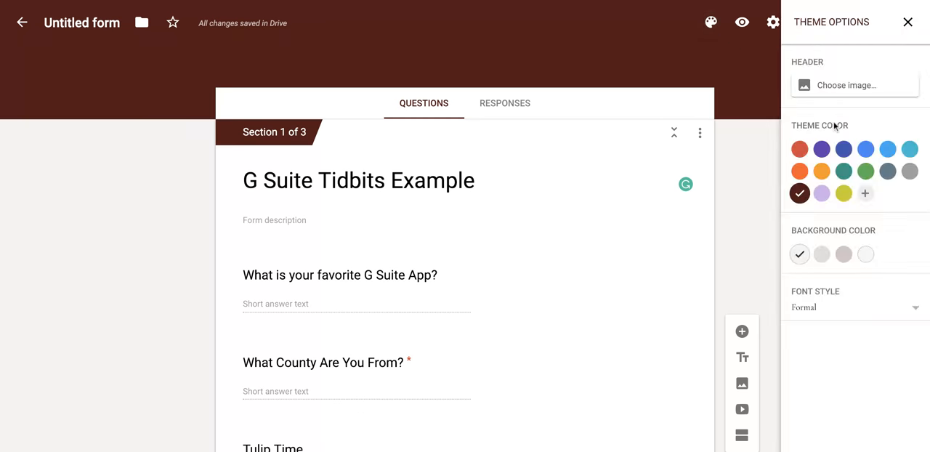
mouse_move(926, 131)
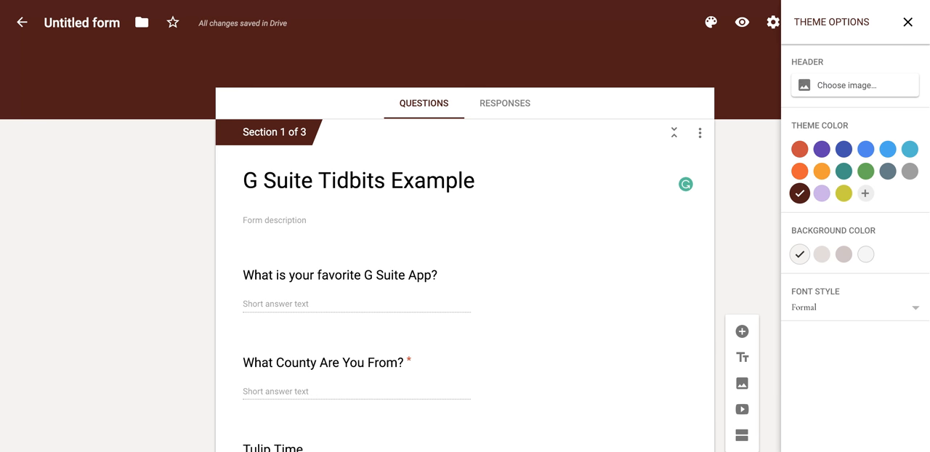
mouse_move(838, 96)
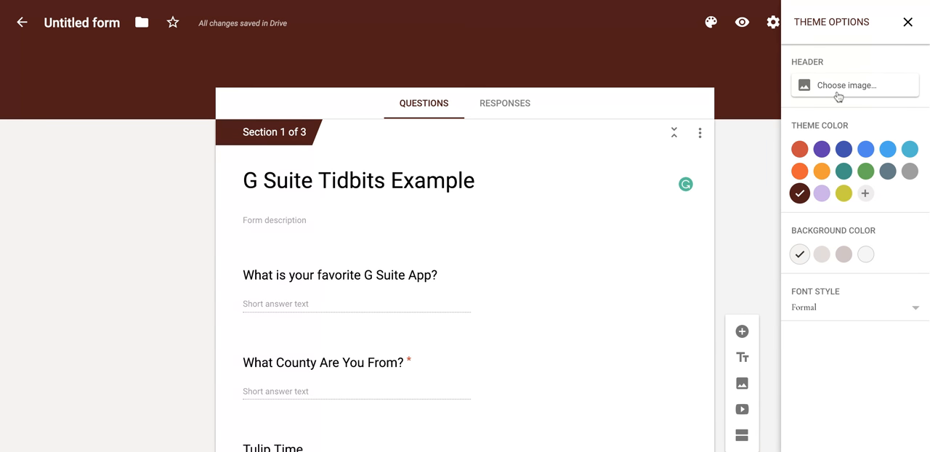
Bring up the header image gallery from the Theme Options panel
click(846, 84)
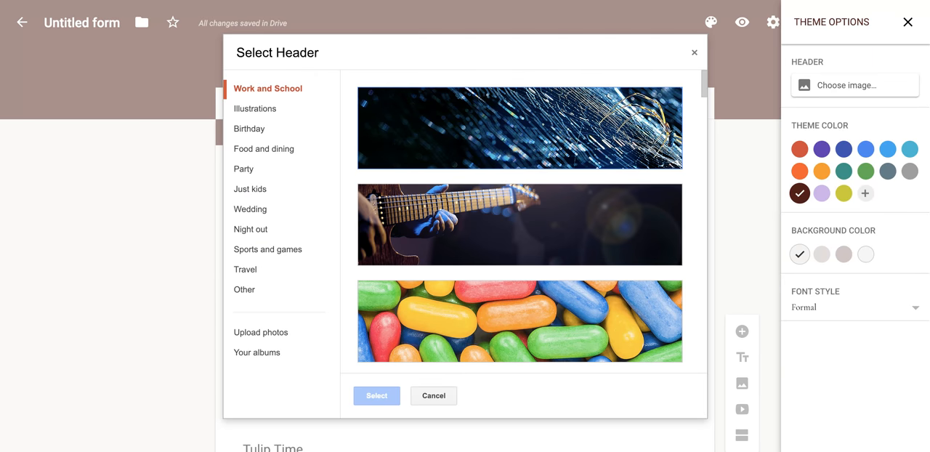
mouse_move(644, 69)
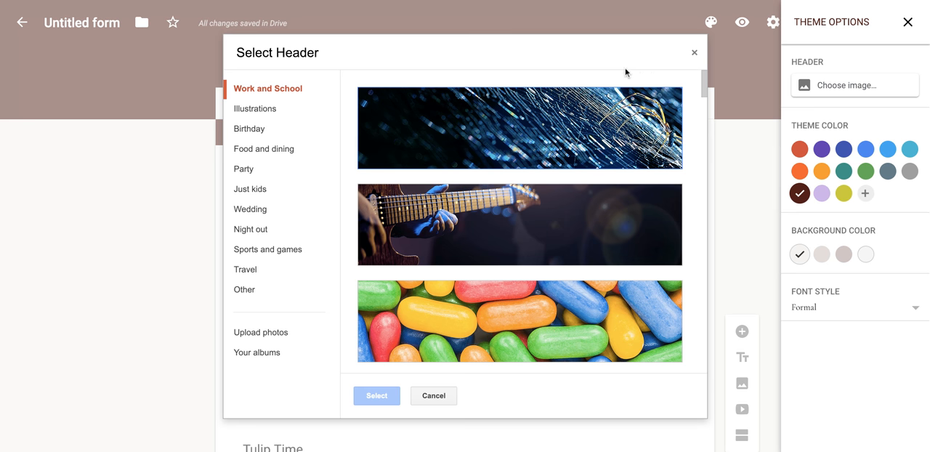
mouse_move(354, 70)
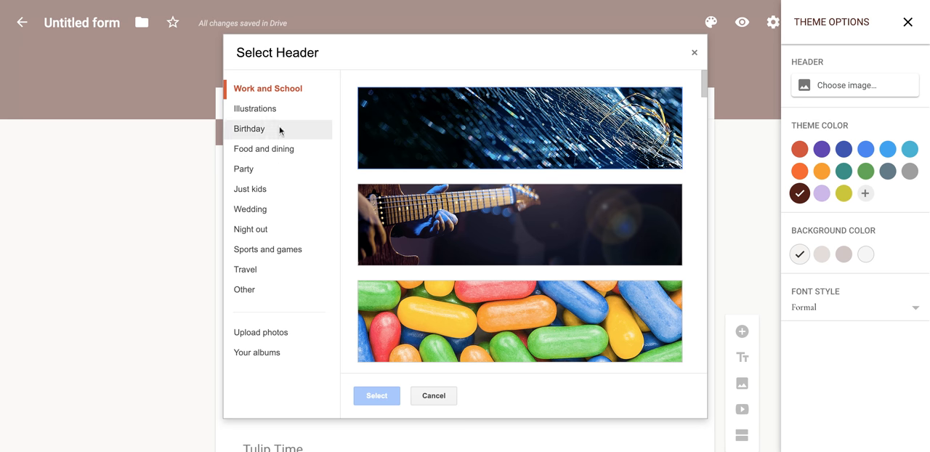
click(264, 149)
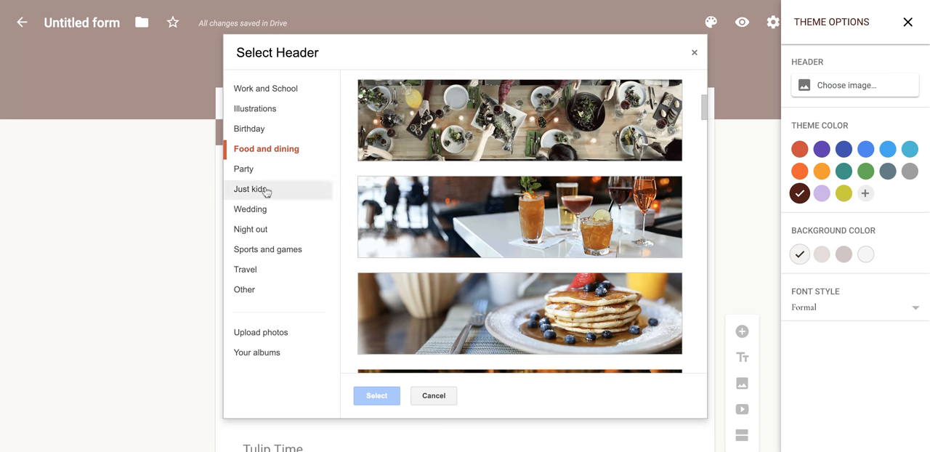
click(251, 189)
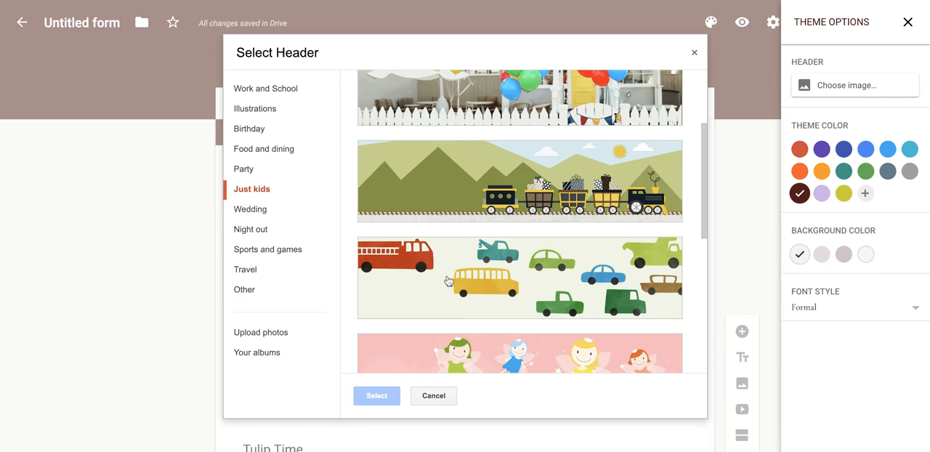
click(265, 87)
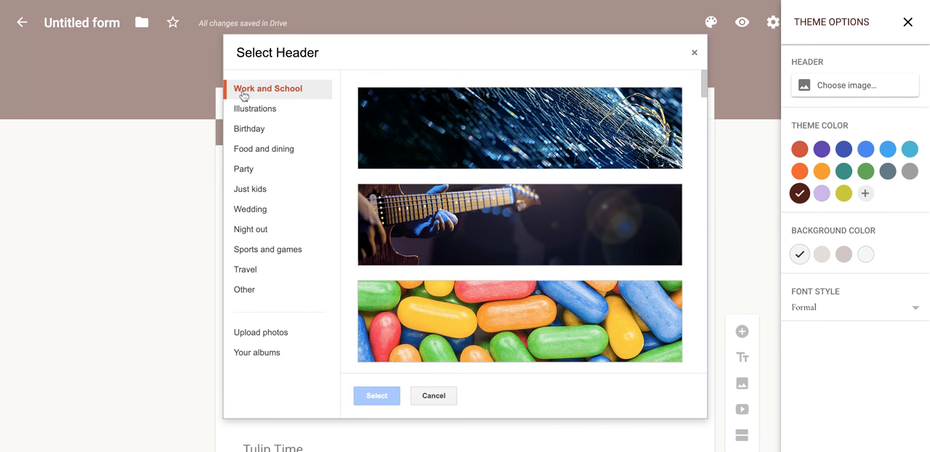
scroll(down, 3)
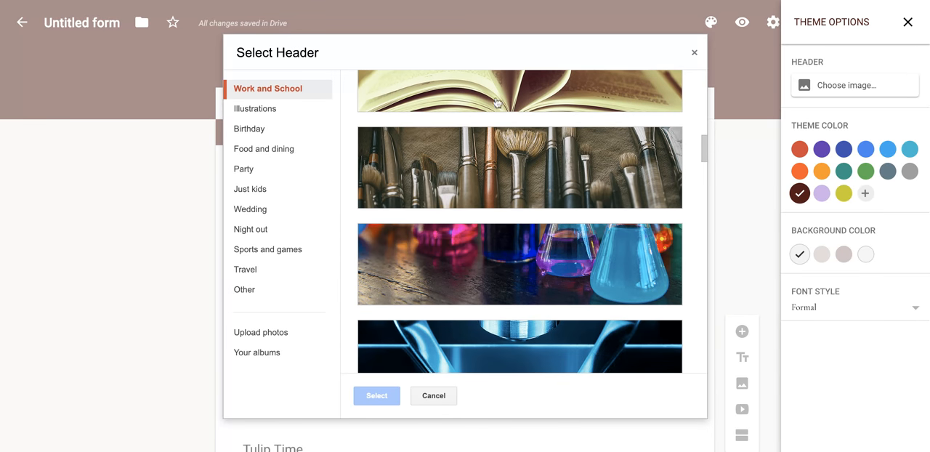
mouse_move(555, 259)
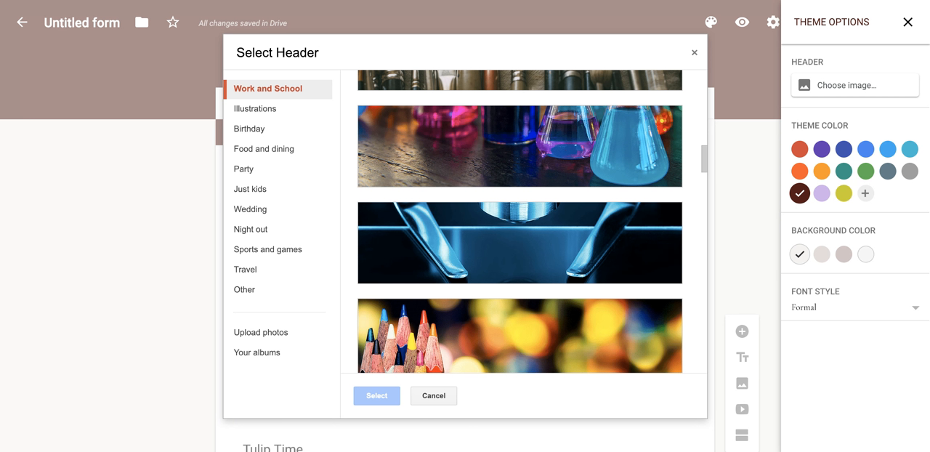
mouse_move(389, 220)
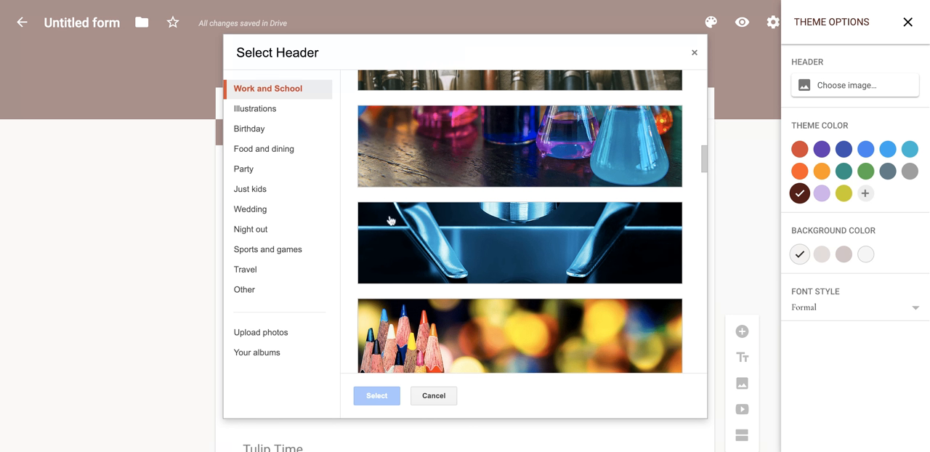
mouse_move(349, 259)
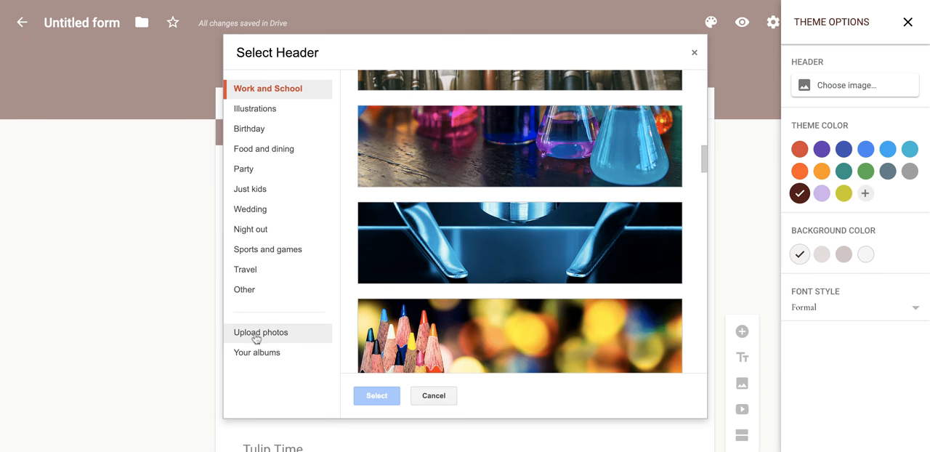
Switch the Select Header dialog to the Upload photos section
click(260, 331)
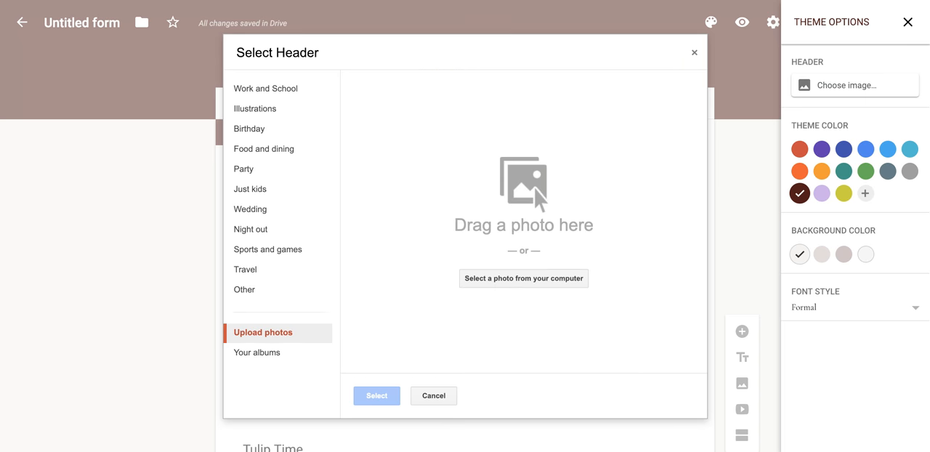
mouse_move(483, 292)
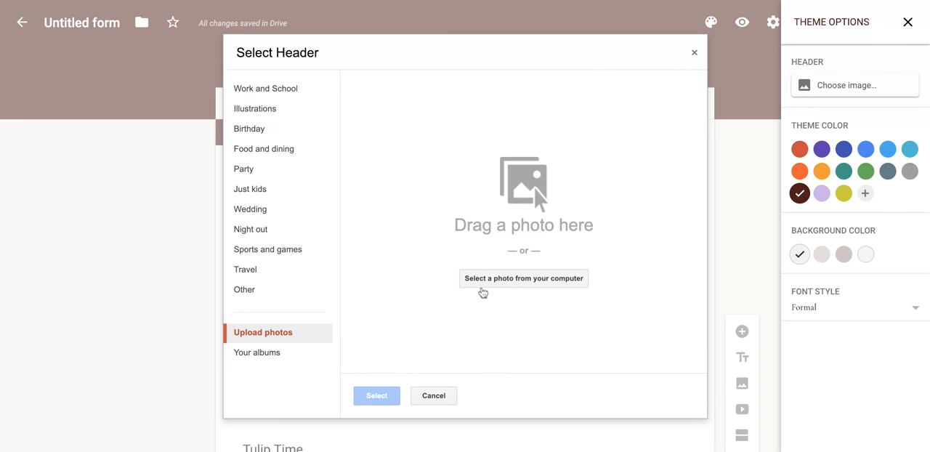
mouse_move(547, 283)
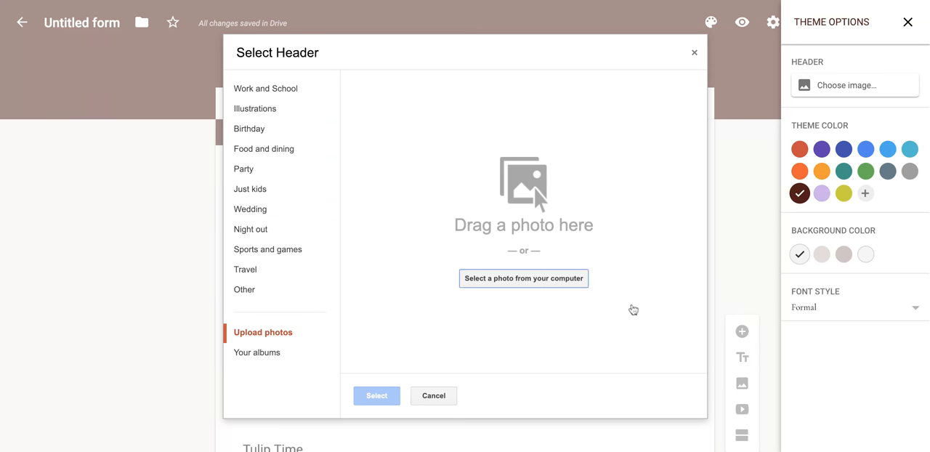
click(256, 352)
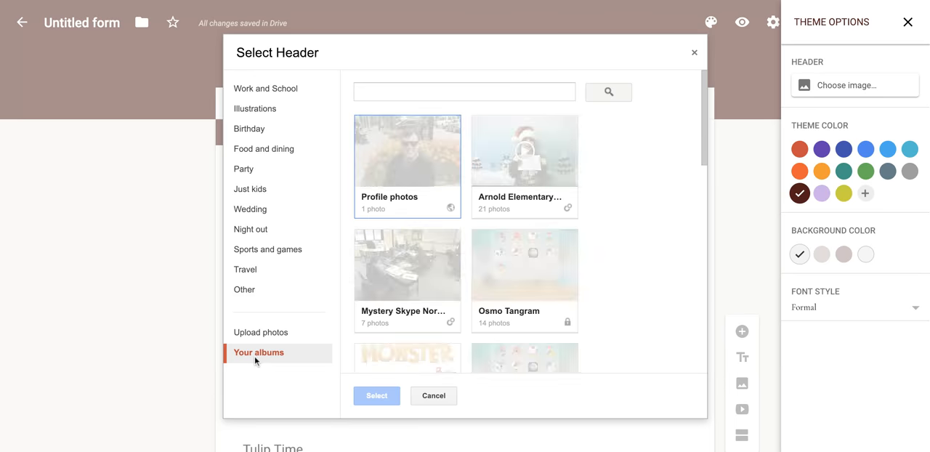
scroll(down, 3)
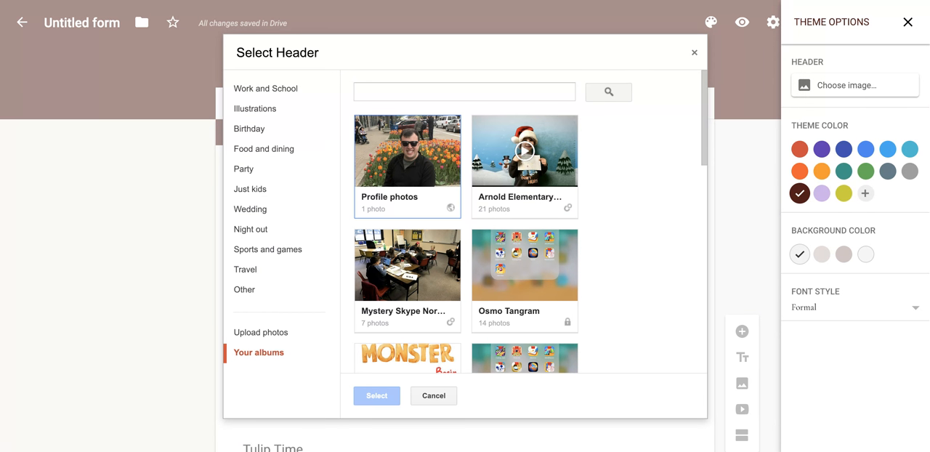
mouse_move(261, 331)
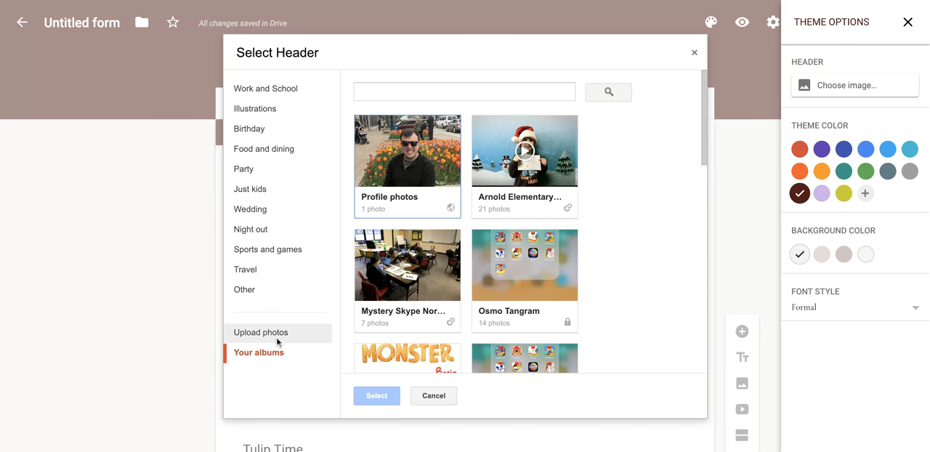
click(260, 331)
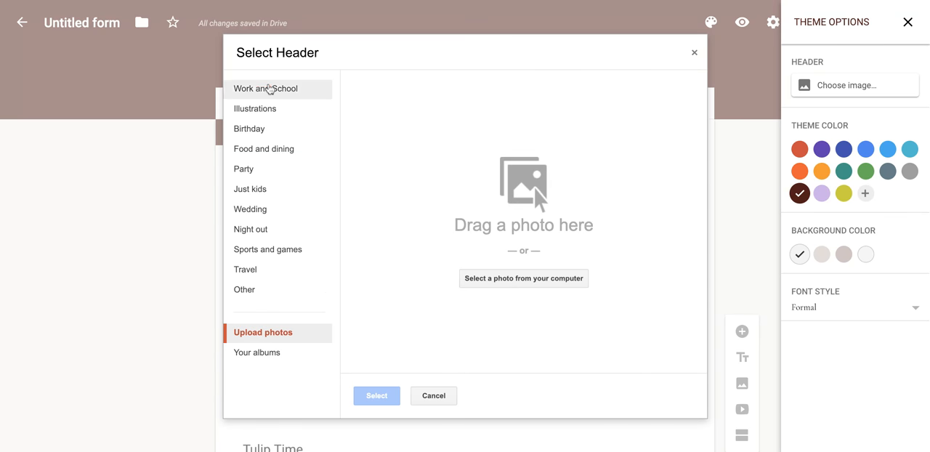
Choose the colourful jelly bean photo from the Work and School gallery
click(265, 87)
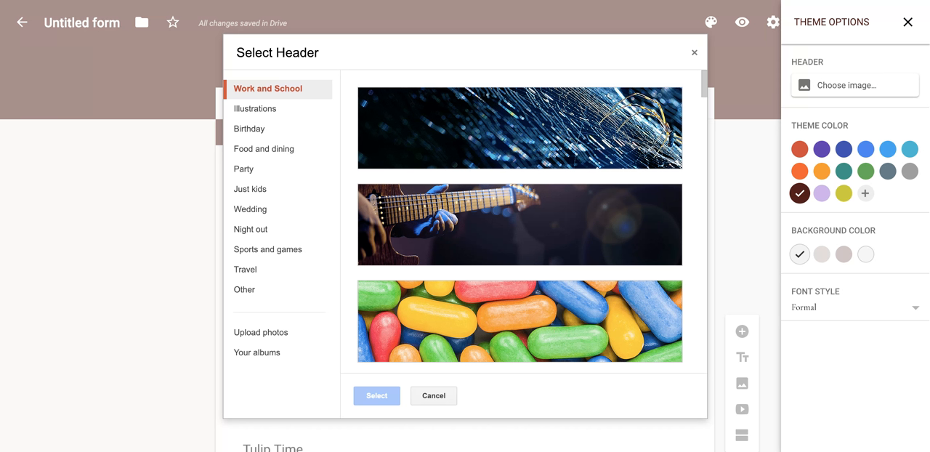
mouse_move(334, 116)
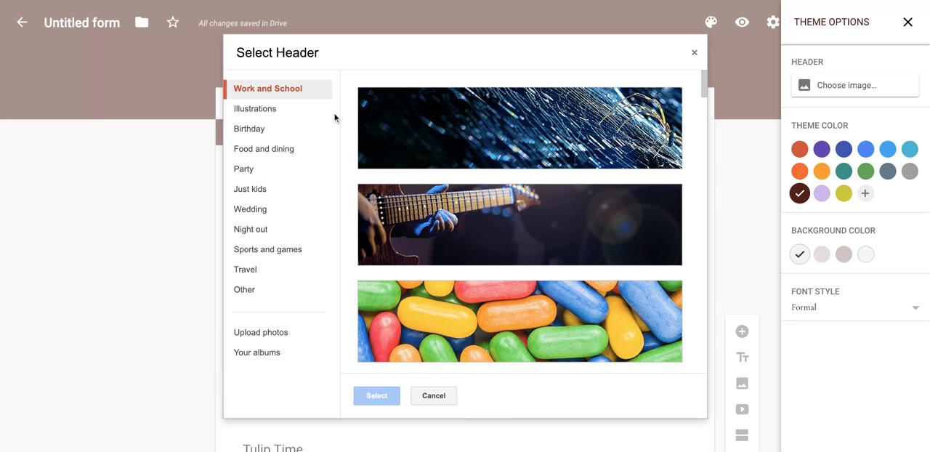
scroll(down, 3)
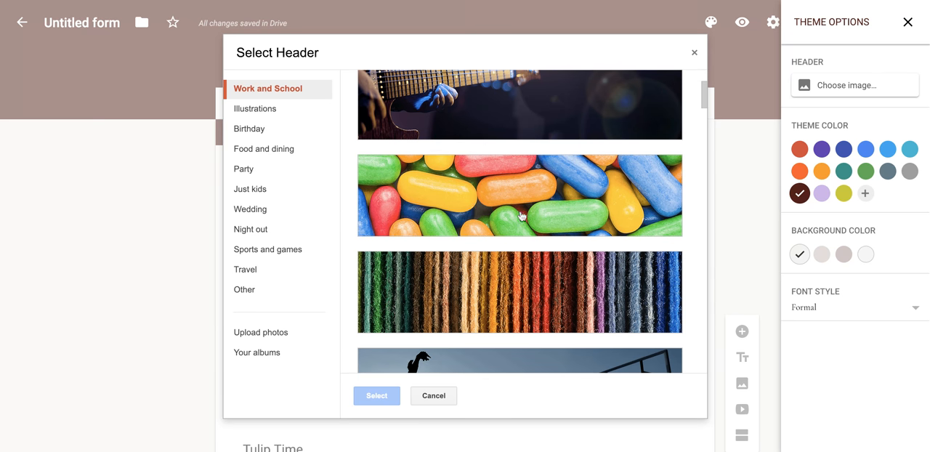
click(520, 195)
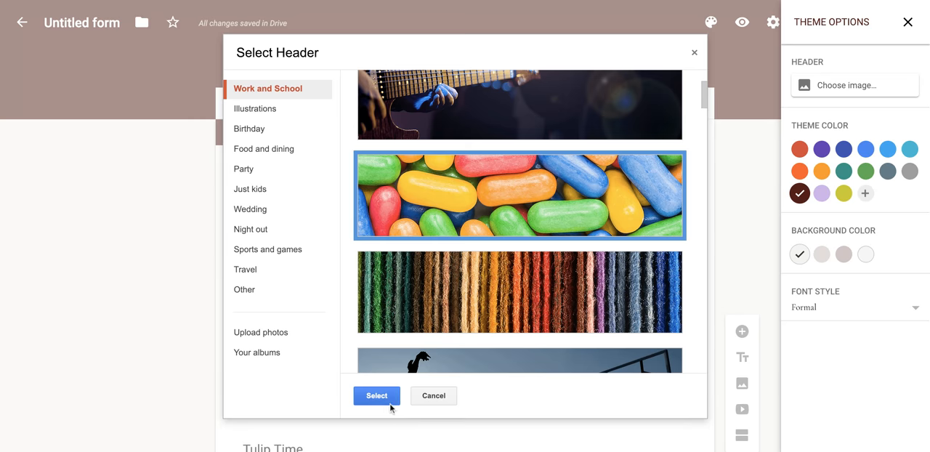
Apply the jelly bean photo as the form header, turning the theme colours yellow
click(376, 396)
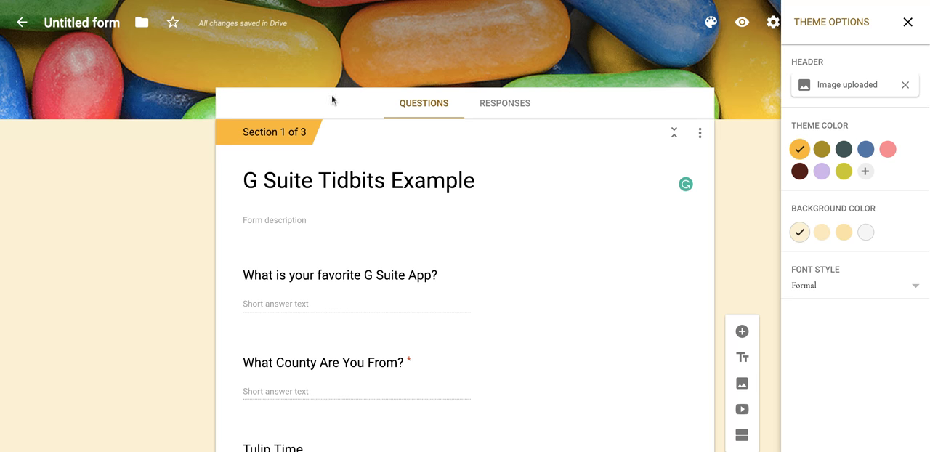
mouse_move(326, 41)
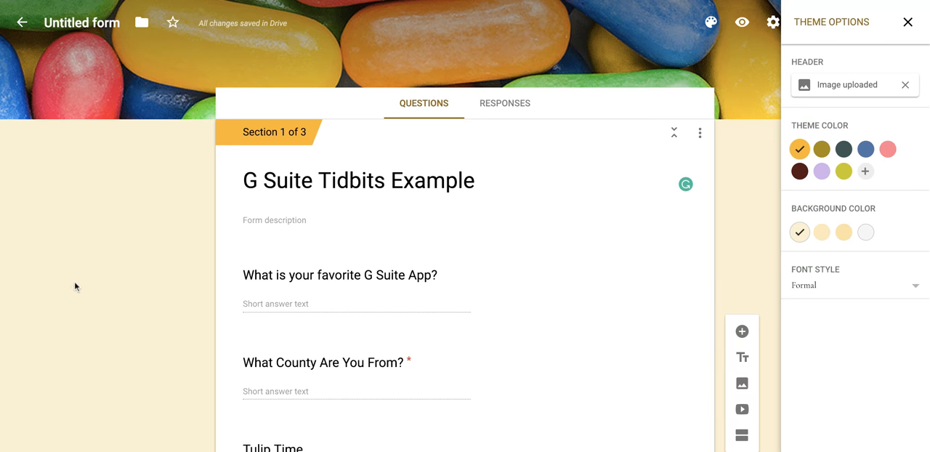
mouse_move(133, 235)
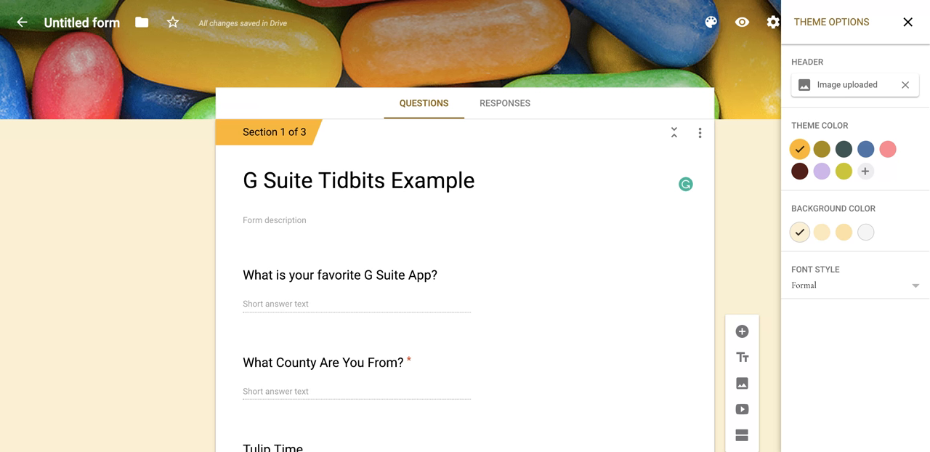
mouse_move(461, 85)
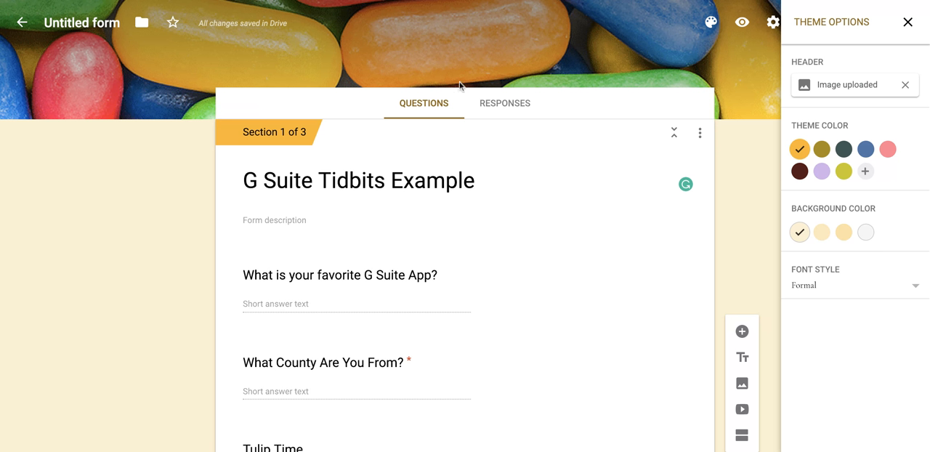